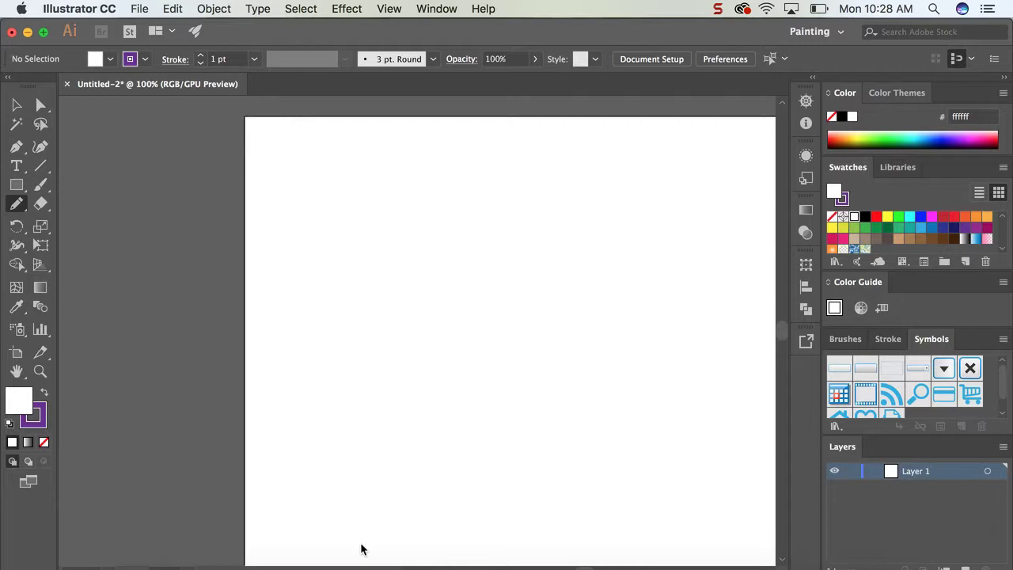
mouse_move(35, 157)
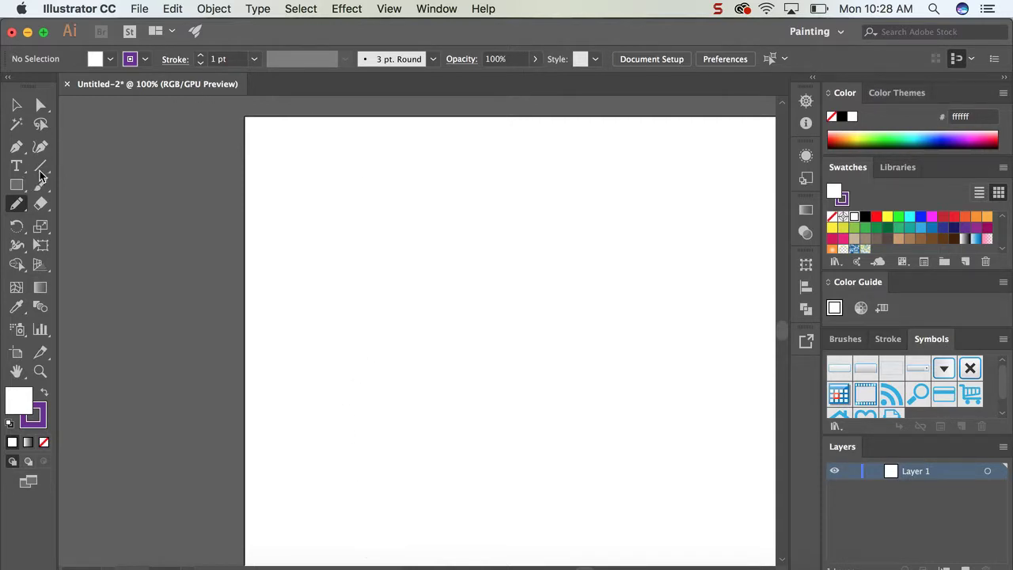
Browse the line-drawing tool variants and return to the freehand Pencil tool
left_click(15, 166)
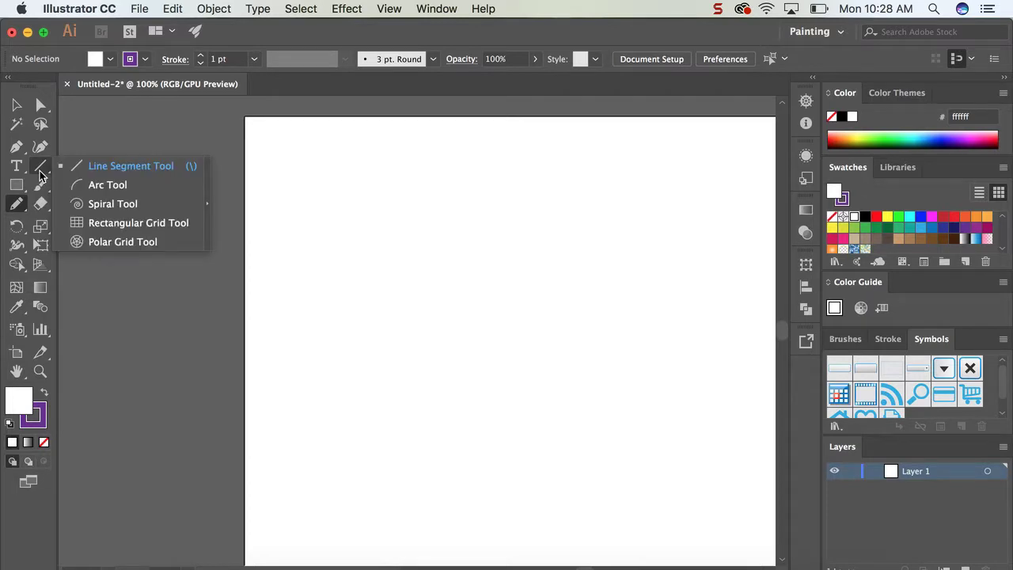
mouse_move(130, 166)
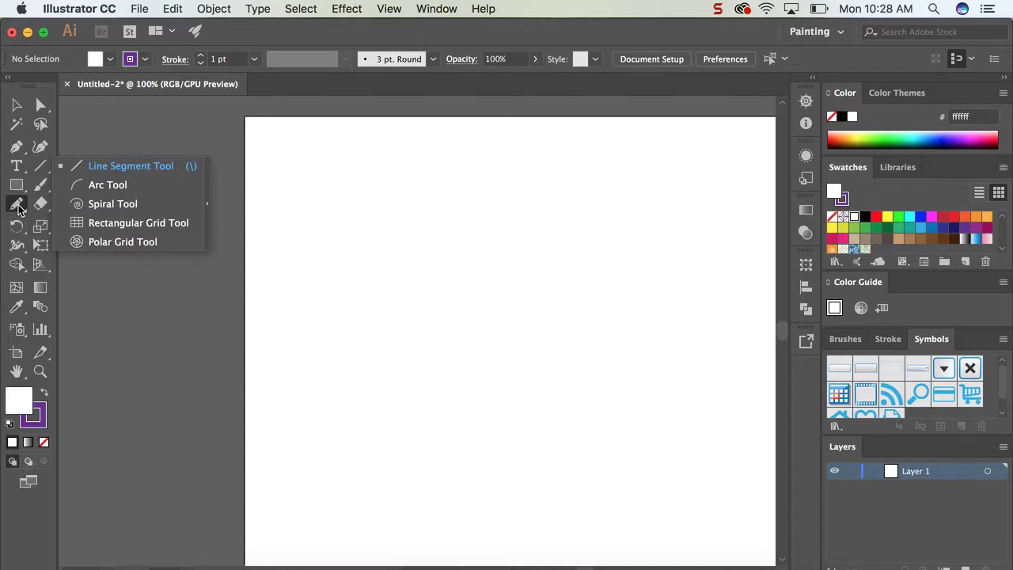
left_click(16, 204)
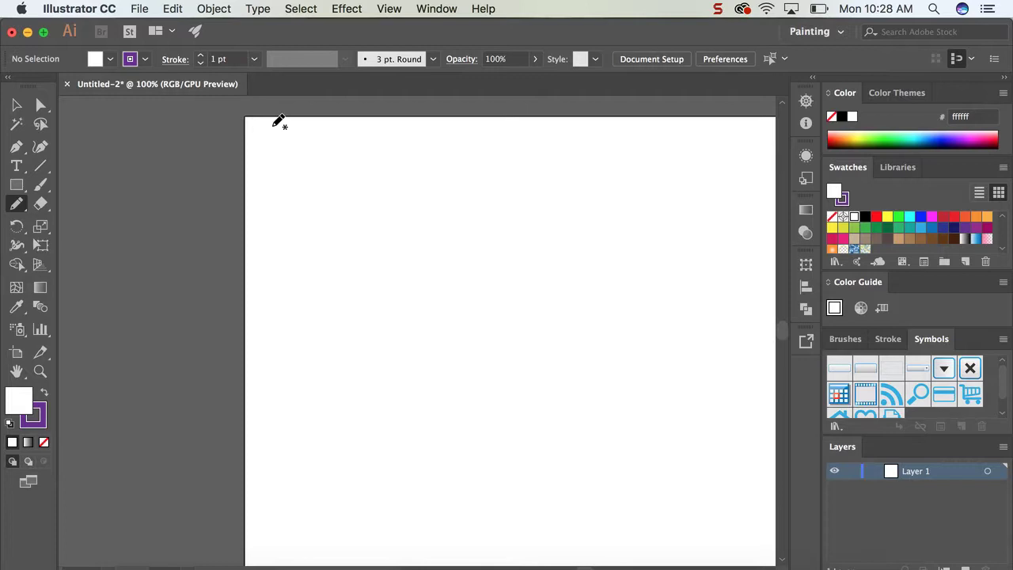
mouse_move(331, 135)
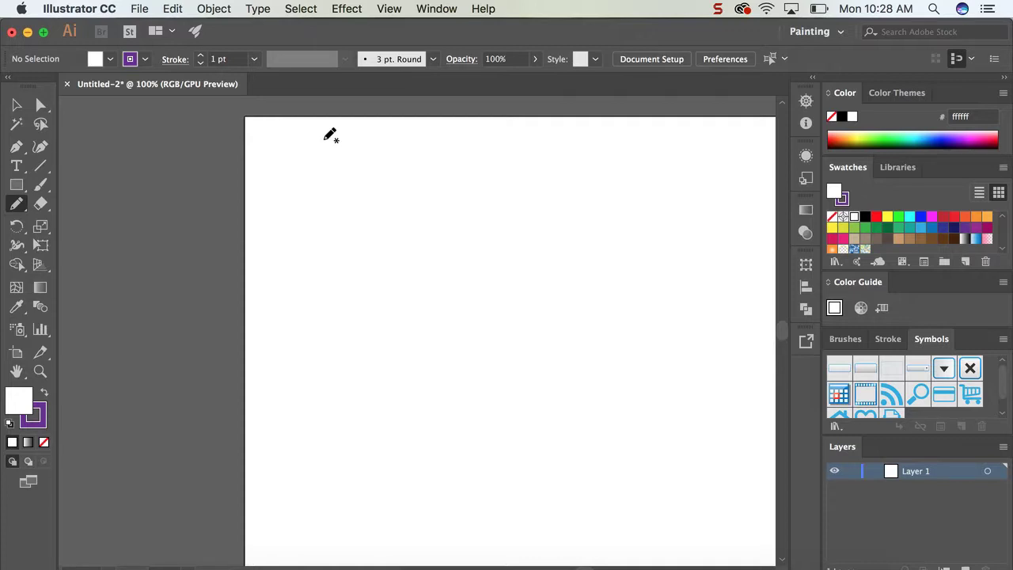
mouse_move(219, 53)
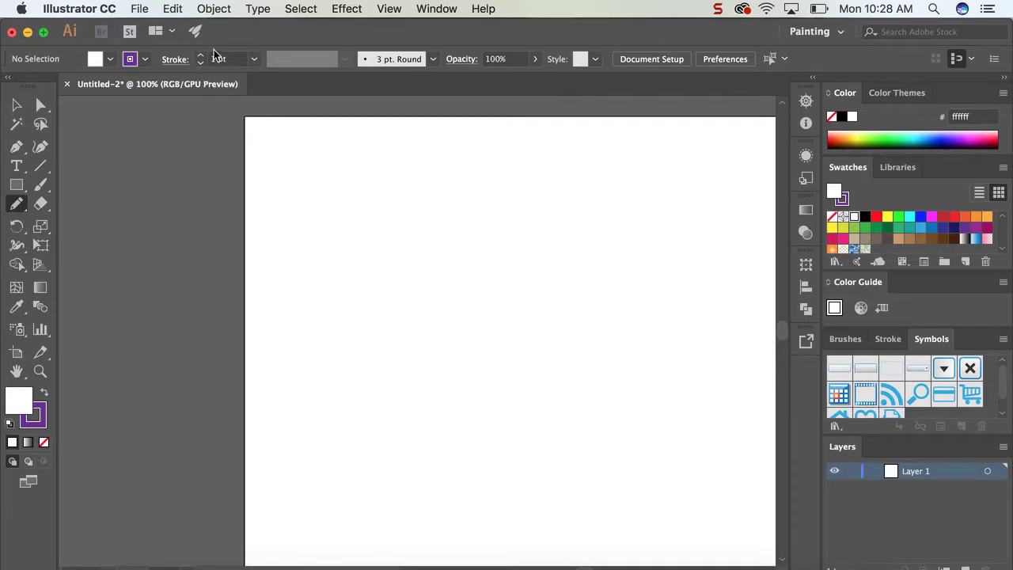
left_click(229, 58)
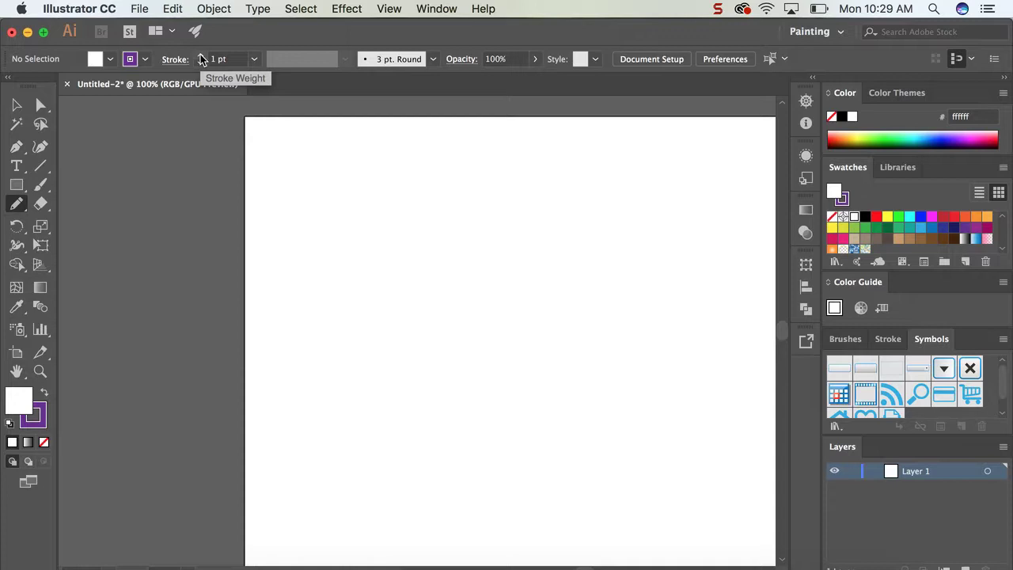
mouse_move(174, 71)
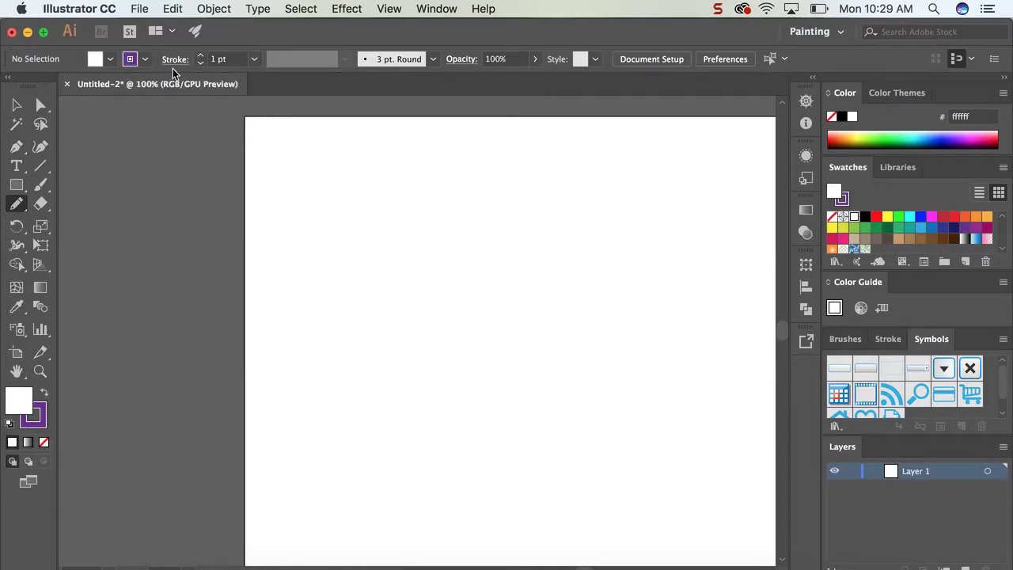
mouse_move(143, 59)
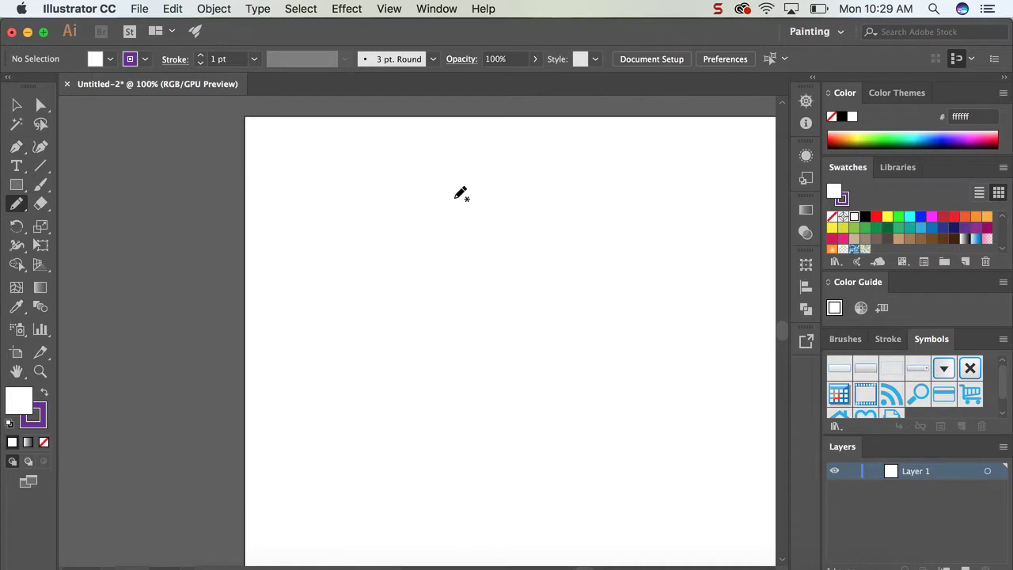
mouse_move(457, 227)
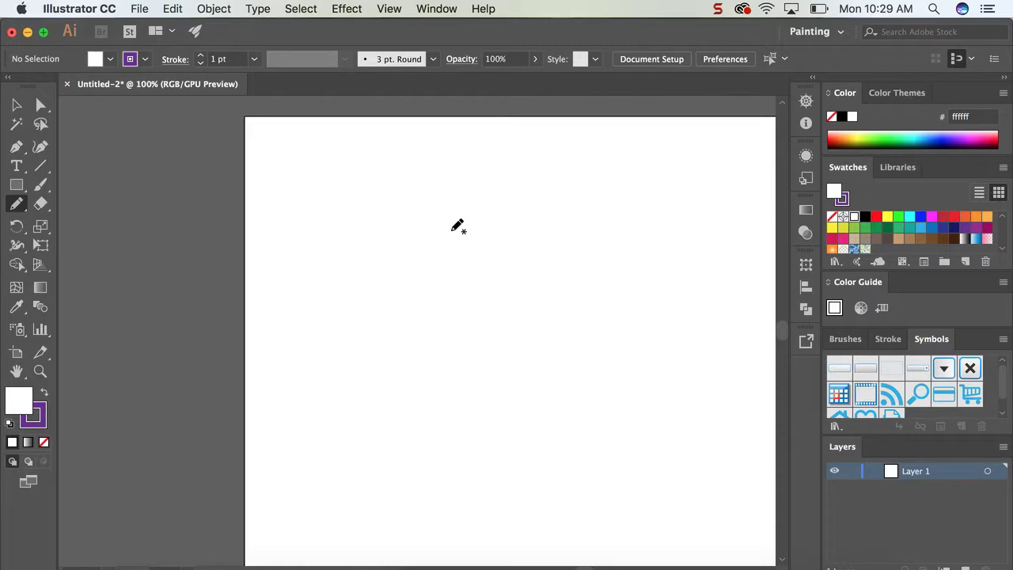
mouse_move(462, 228)
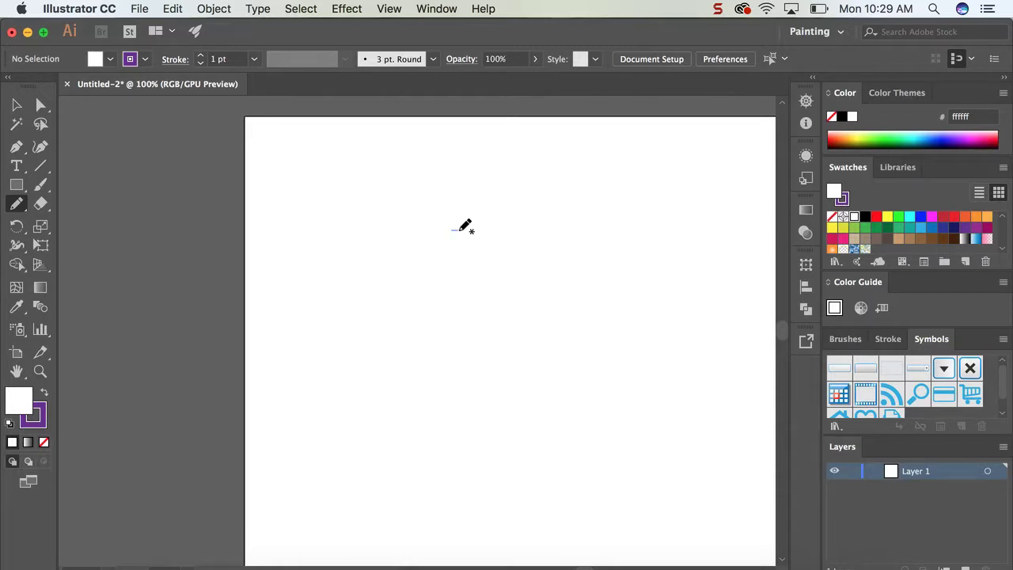
Draw the bottle half-profile: neck top edge, down the side, curving into the base
left_click_drag(451, 230, 490, 224)
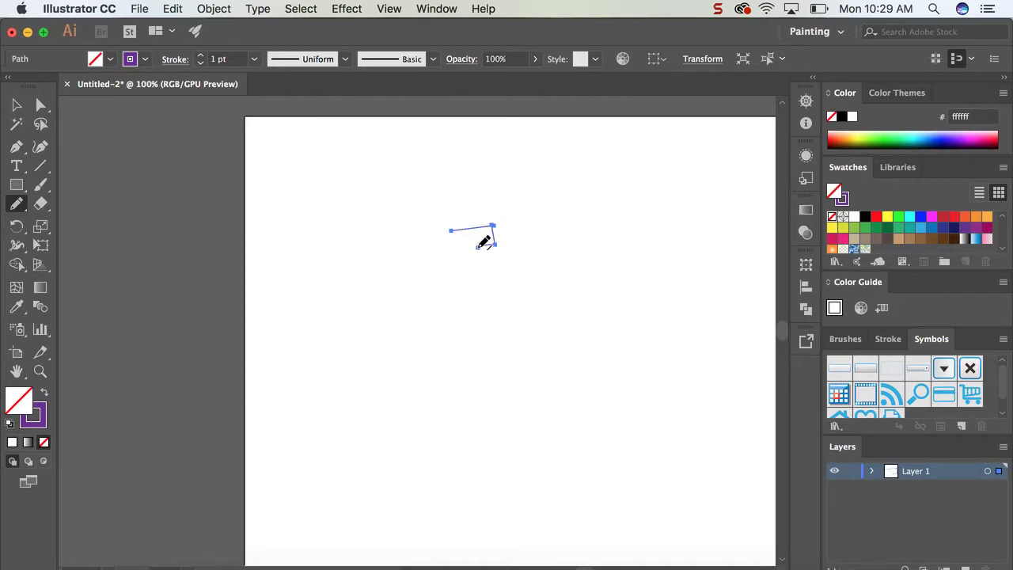
mouse_move(483, 250)
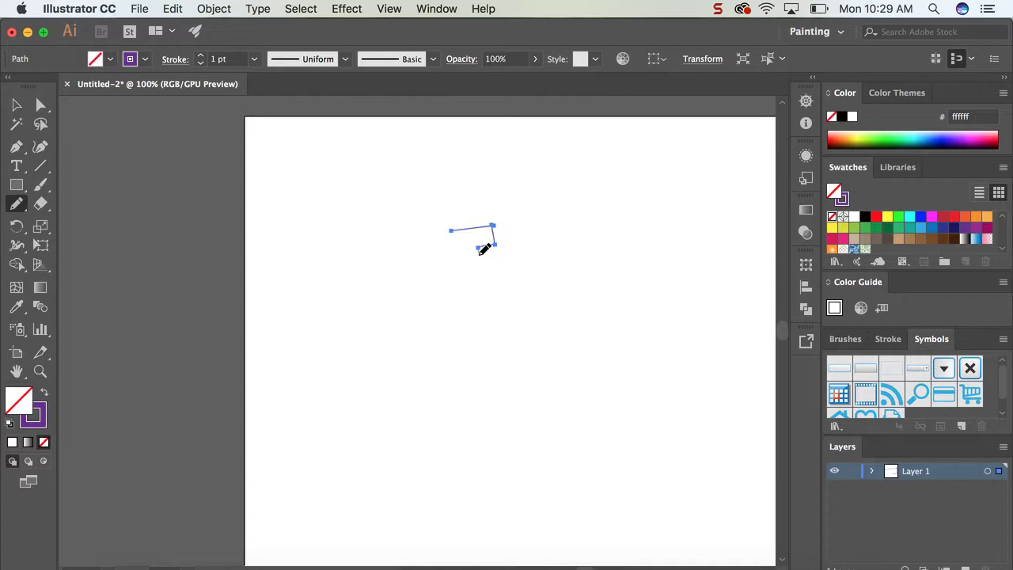
left_click(478, 250)
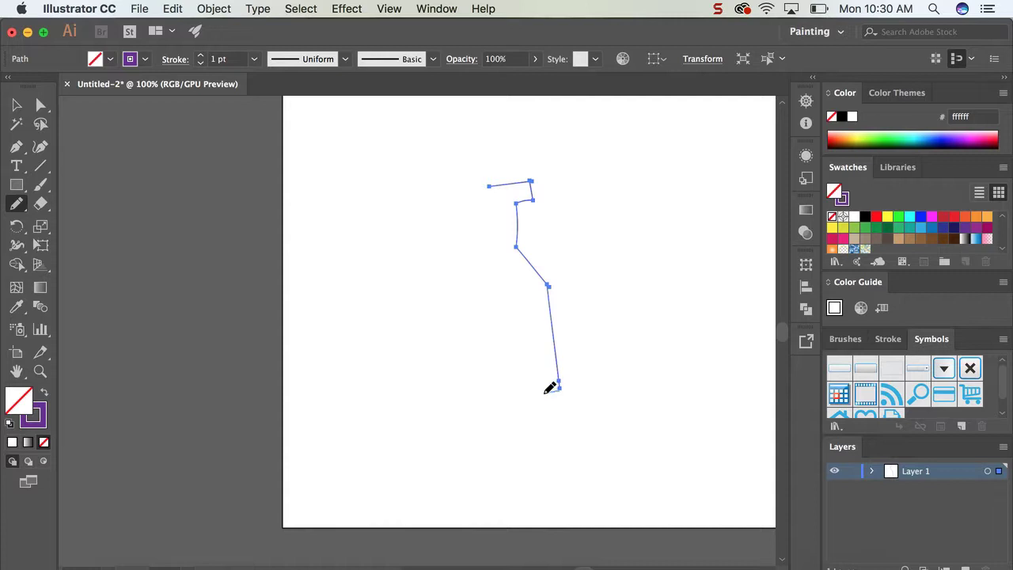
left_click_drag(557, 388, 510, 389)
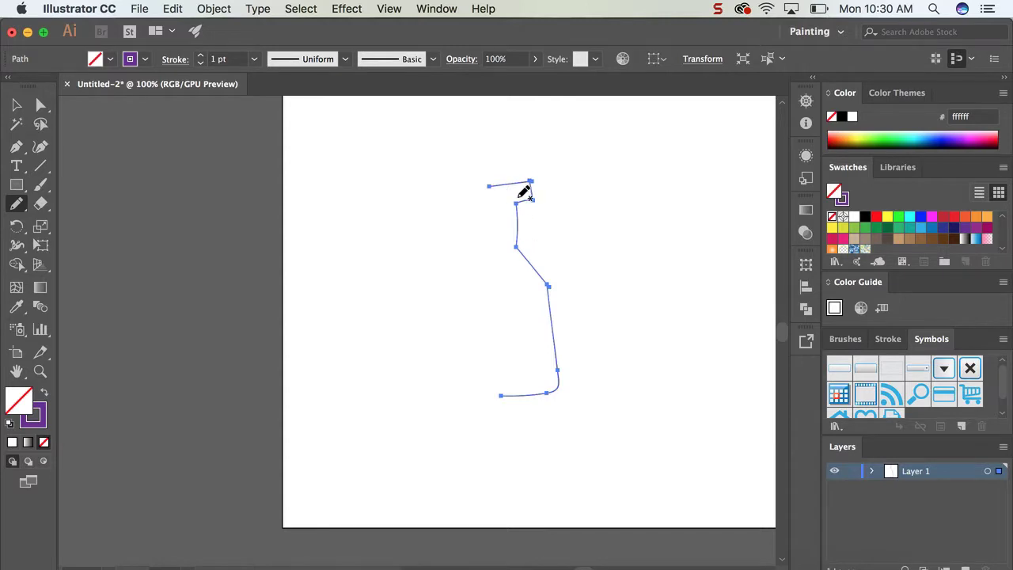
mouse_move(577, 281)
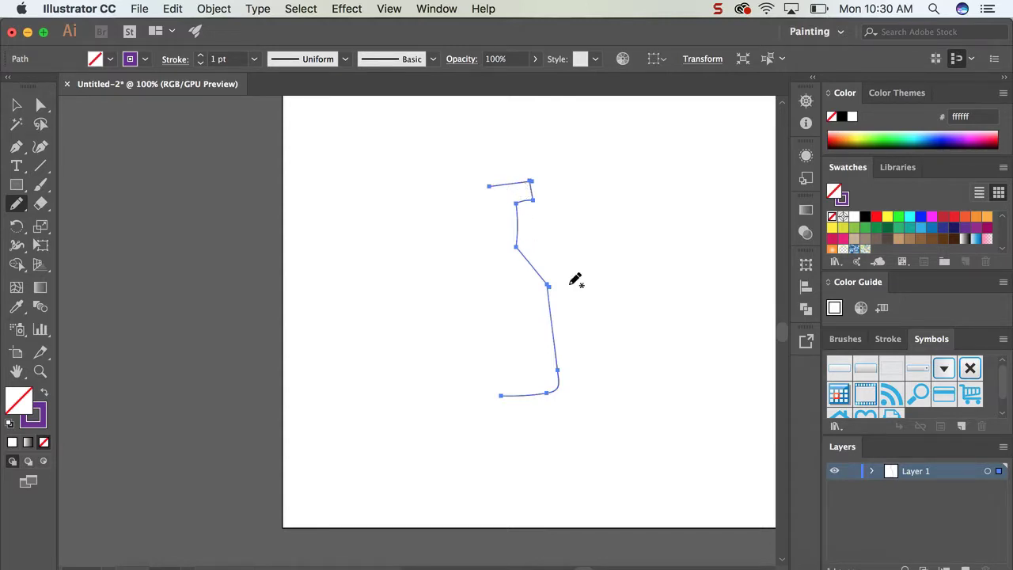
mouse_move(434, 95)
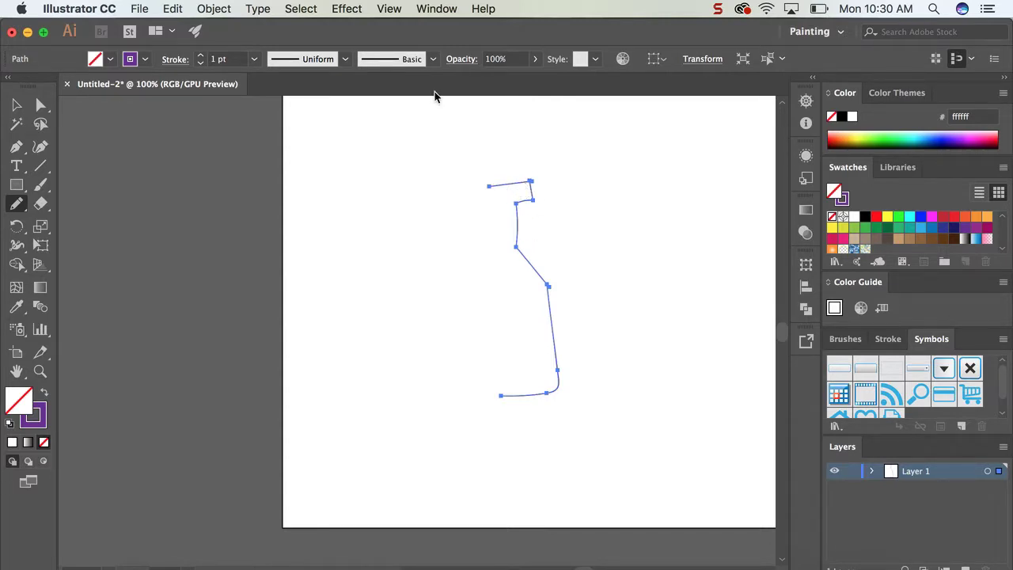
mouse_move(566, 256)
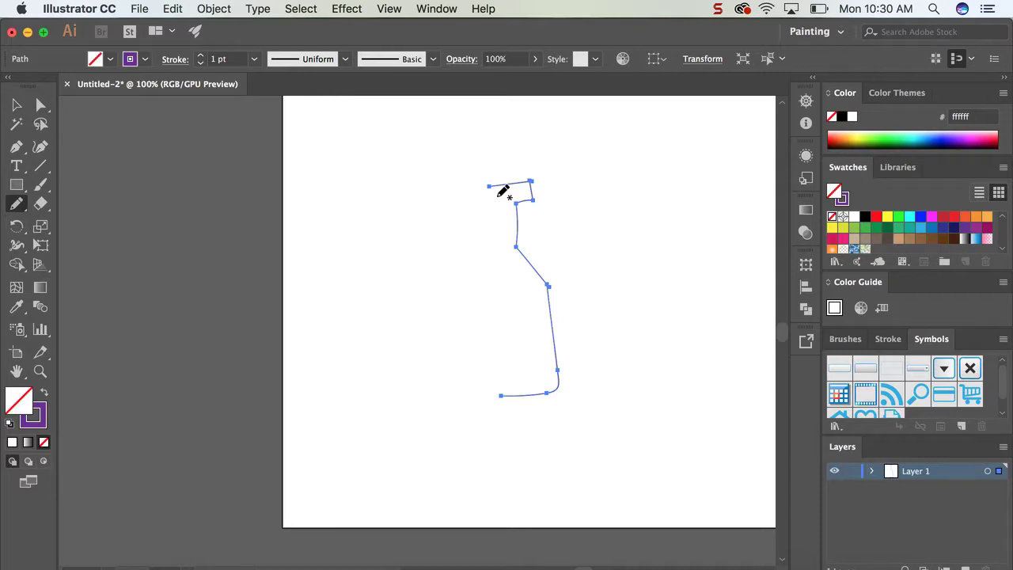
mouse_move(308, 62)
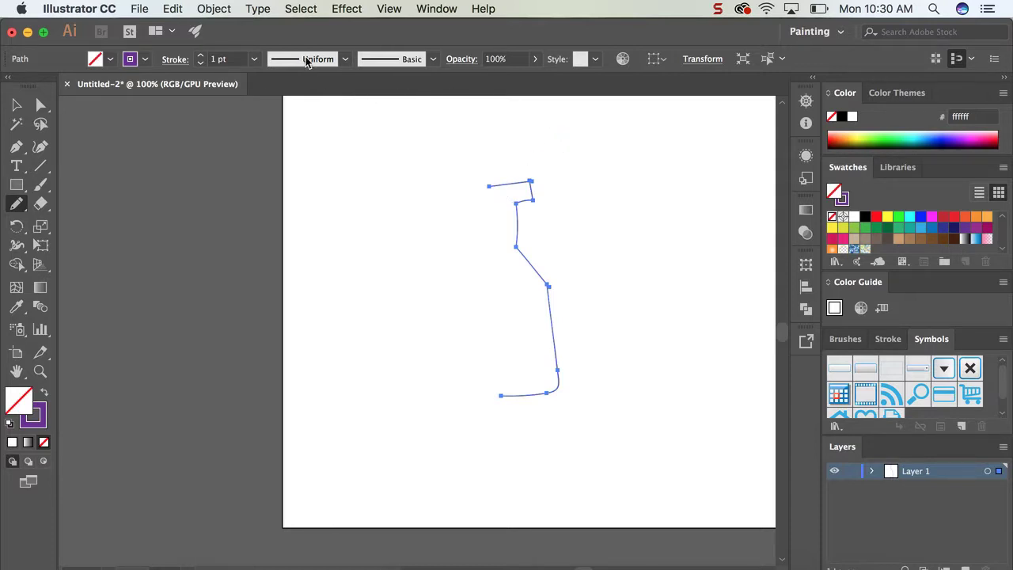
mouse_move(212, 10)
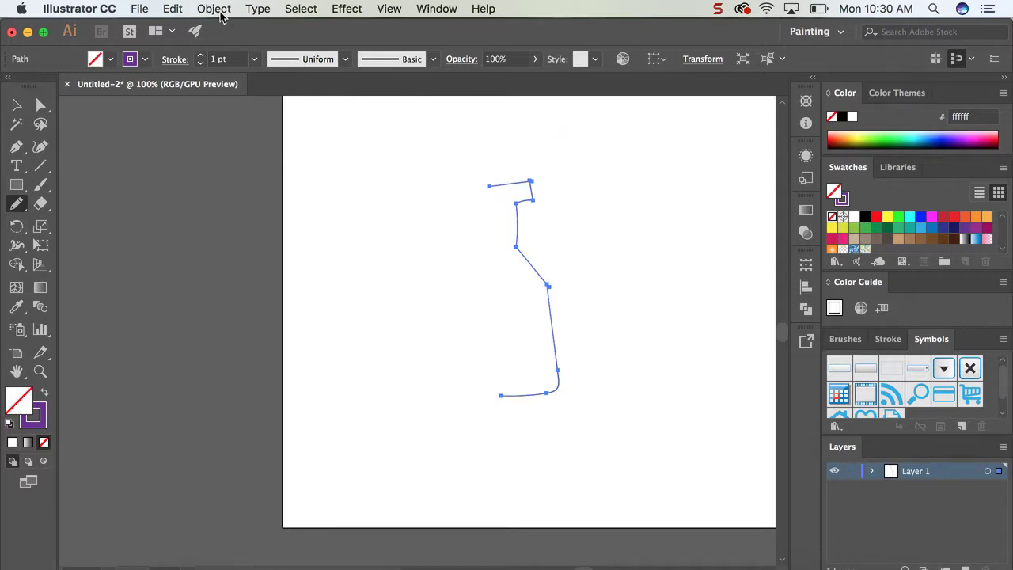
left_click(214, 9)
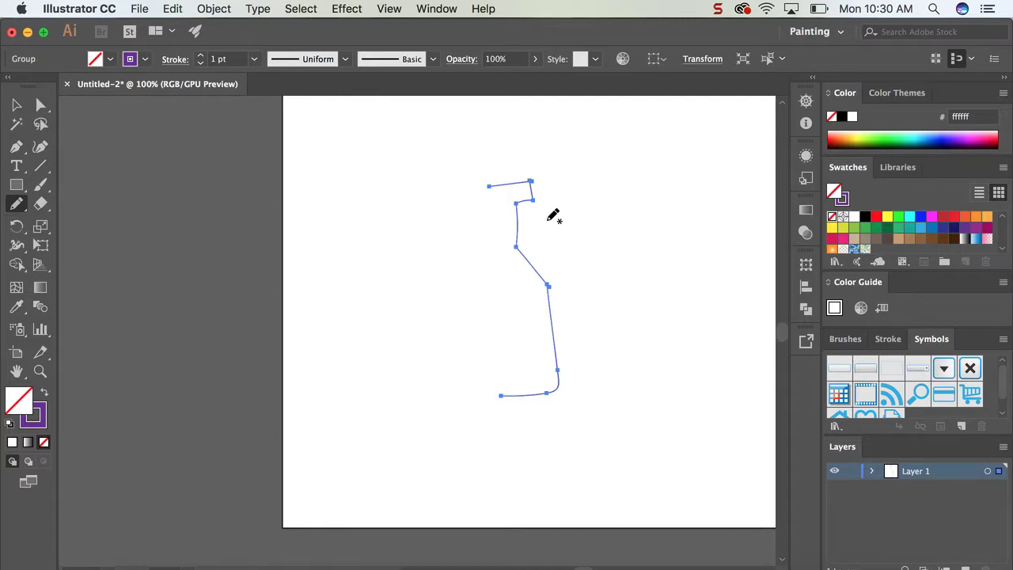
mouse_move(410, 125)
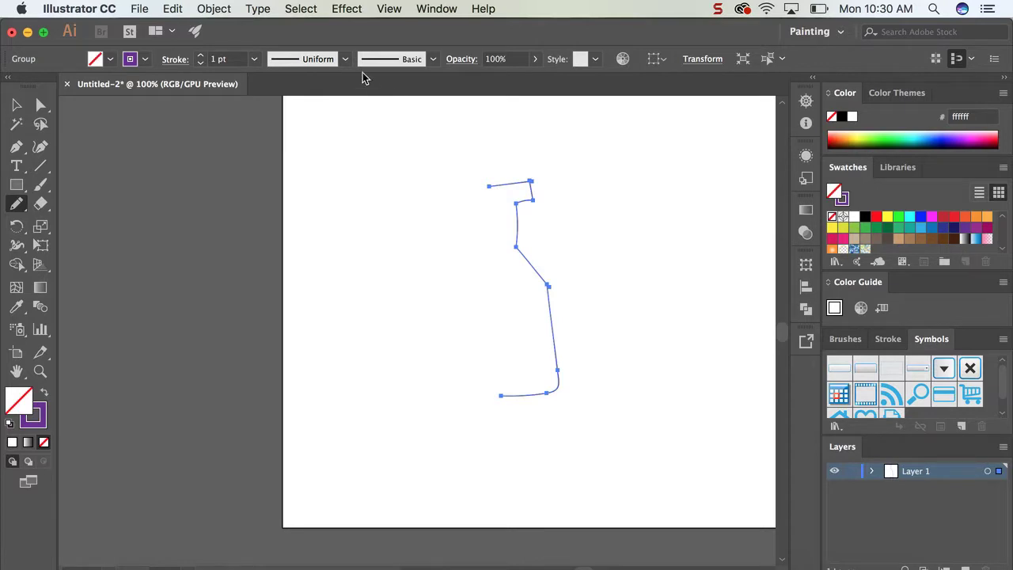
mouse_move(345, 19)
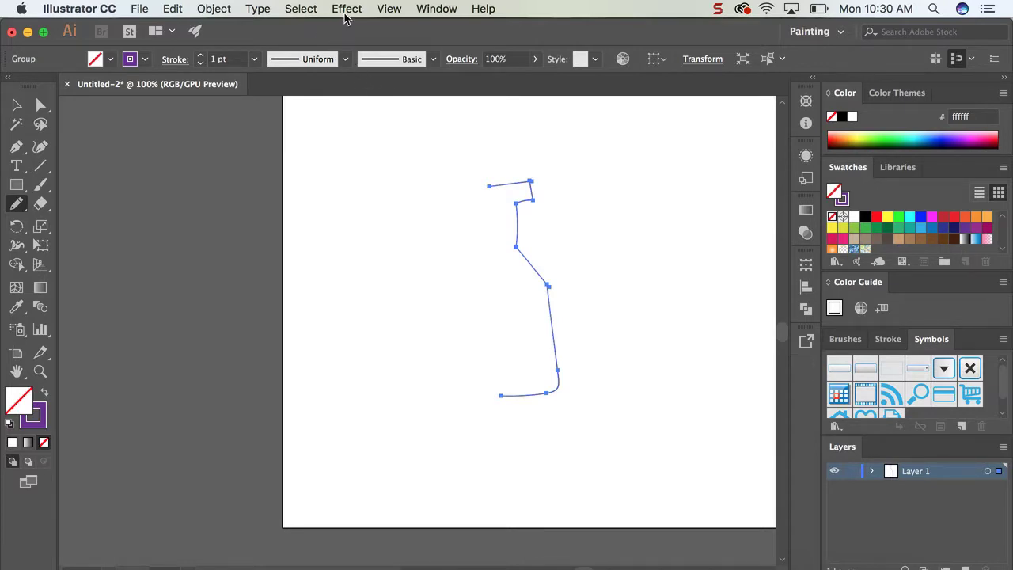
Apply Effect > 3D > Revolve with Preview on, producing the solid purple revolved bottle
left_click(347, 10)
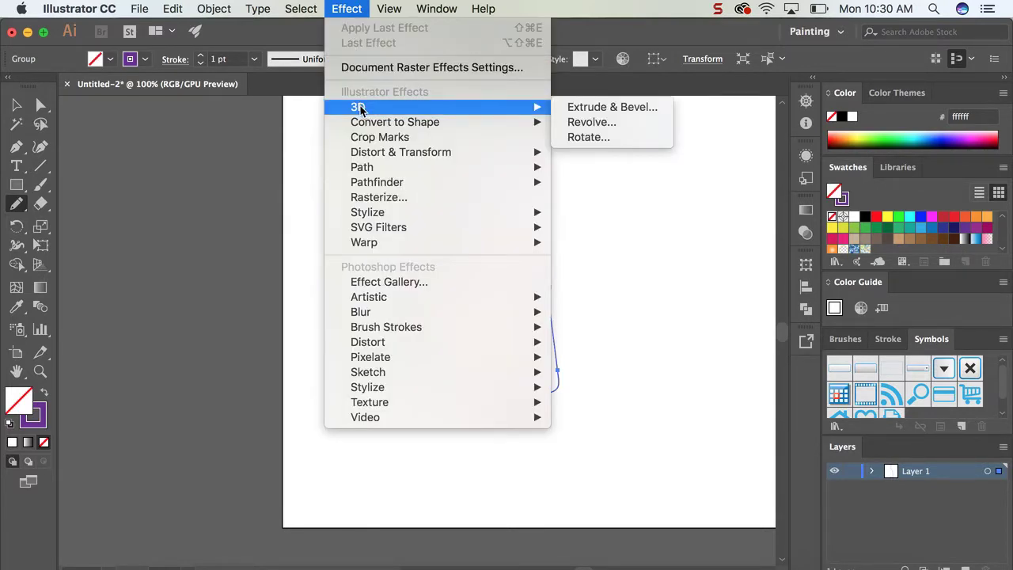
mouse_move(551, 111)
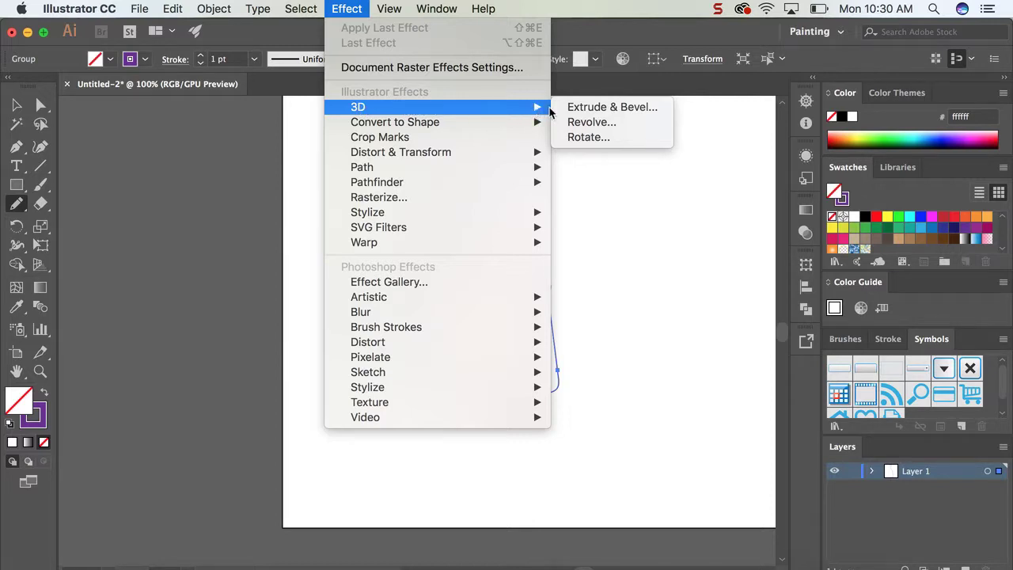
left_click(592, 122)
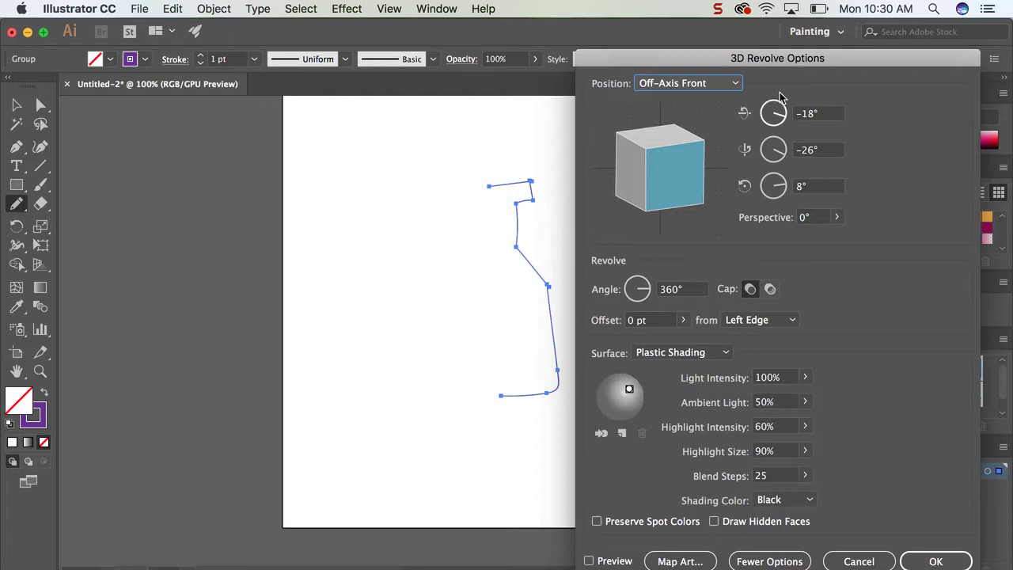
mouse_move(775, 108)
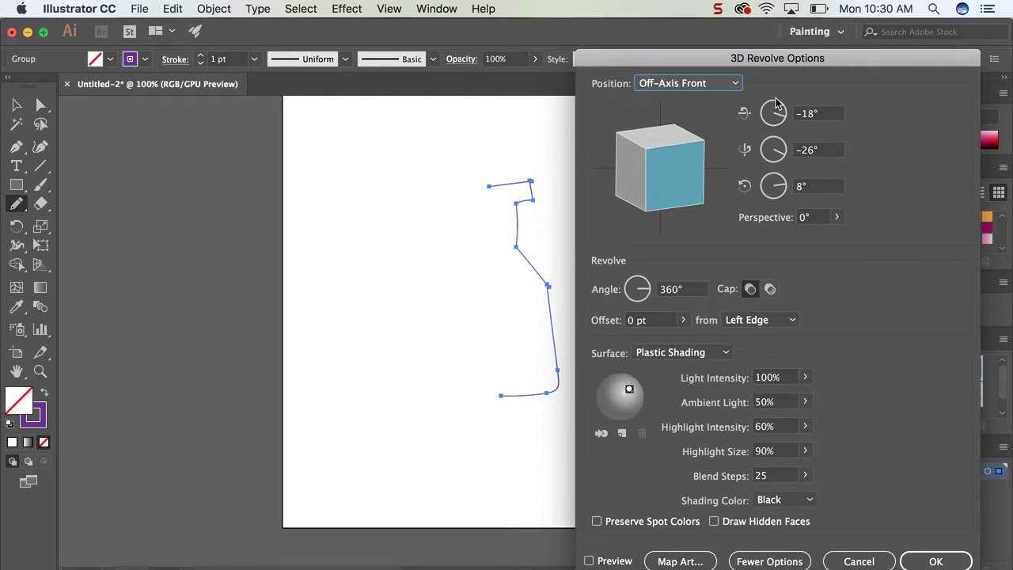
mouse_move(684, 87)
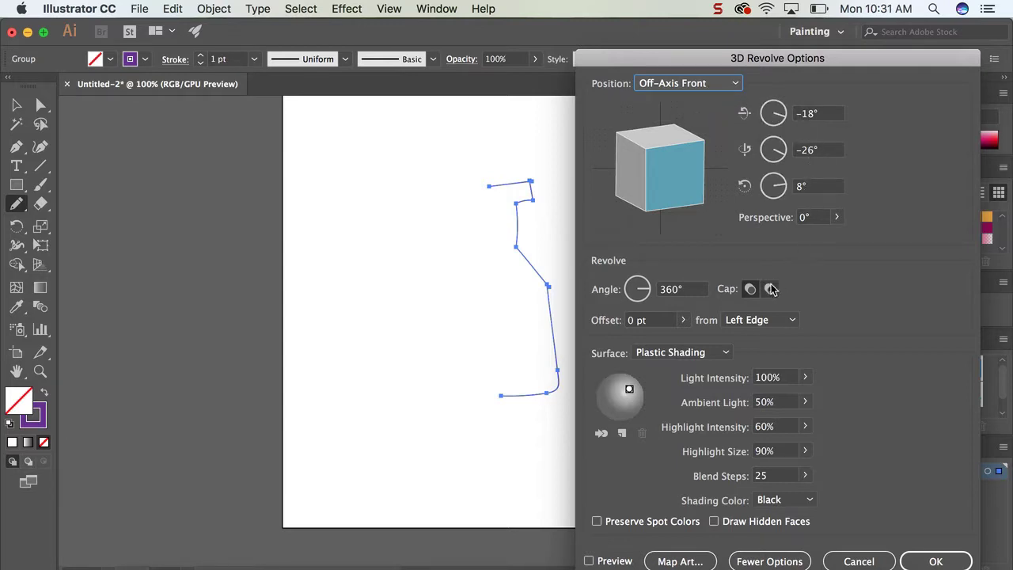
mouse_move(769, 288)
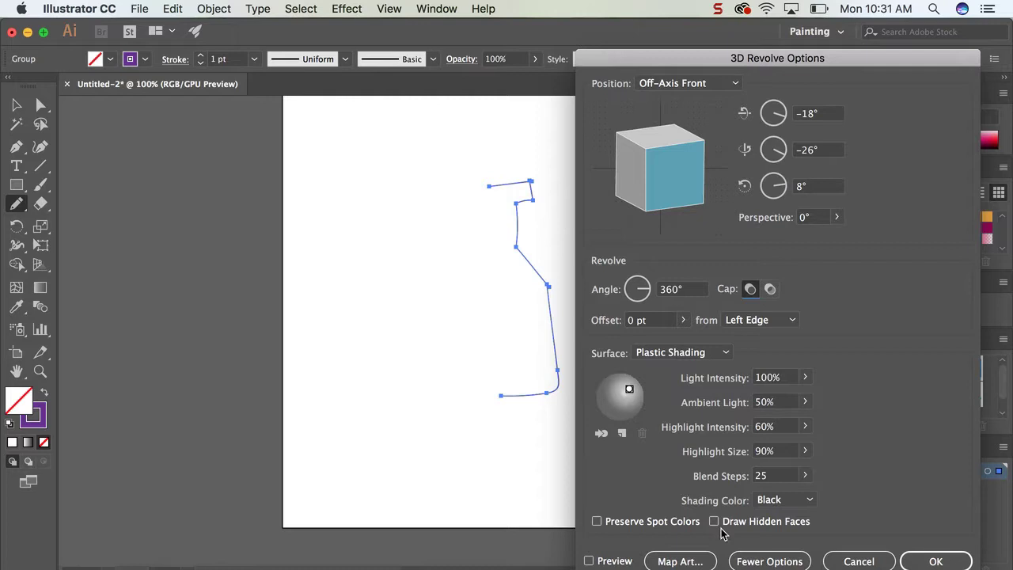
mouse_move(779, 453)
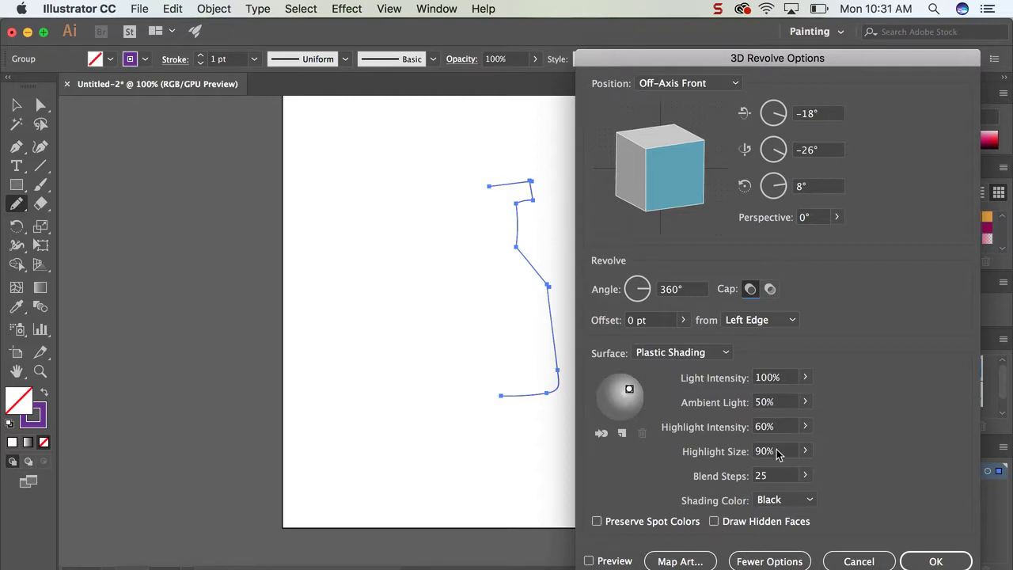
mouse_move(783, 224)
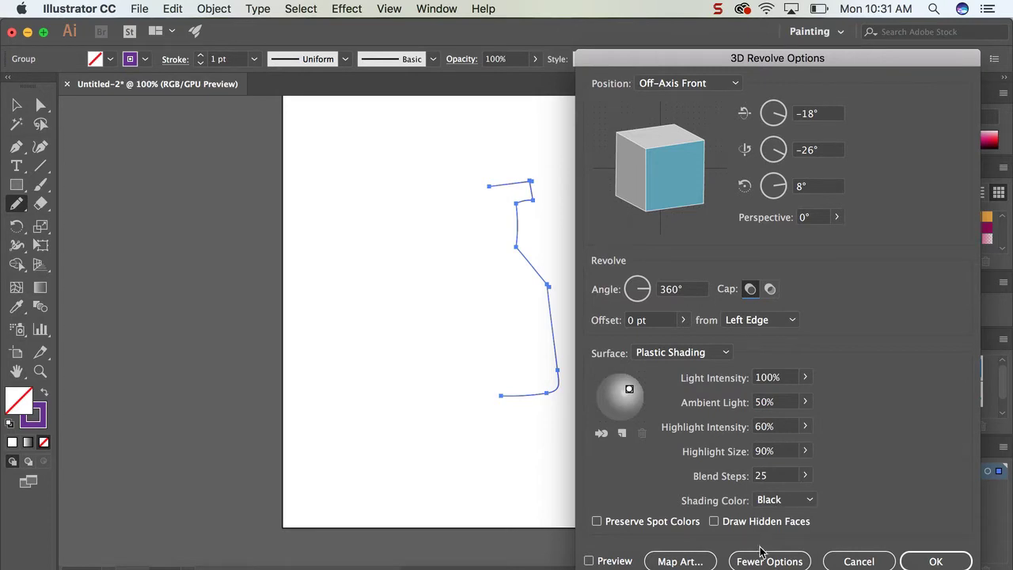
left_click(770, 560)
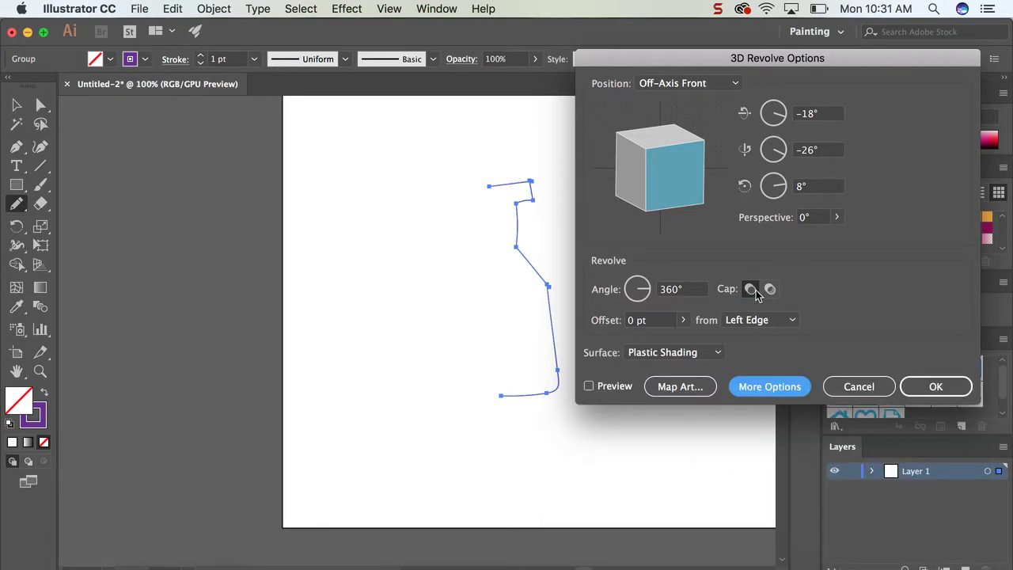
left_click(770, 386)
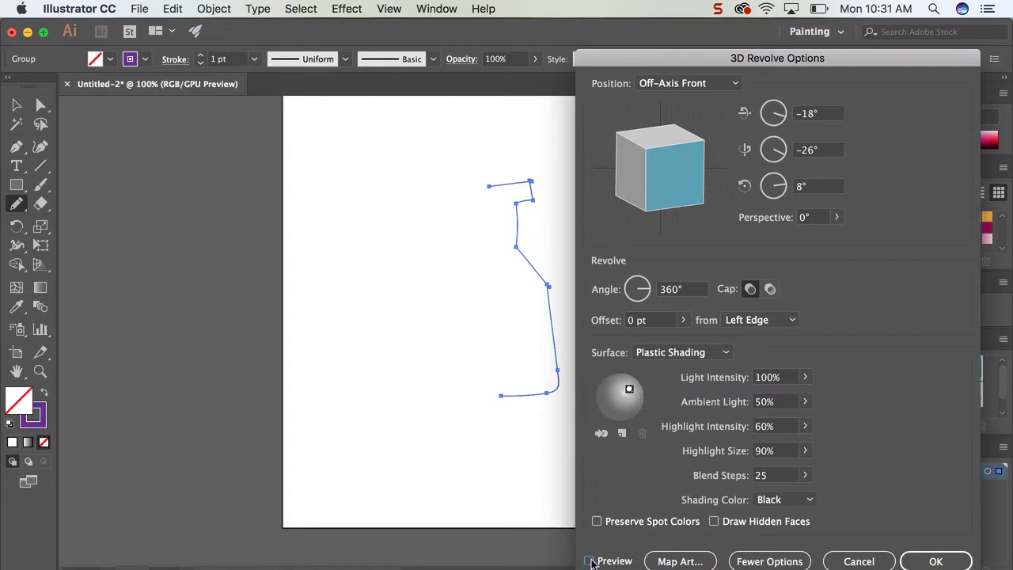
left_click(588, 560)
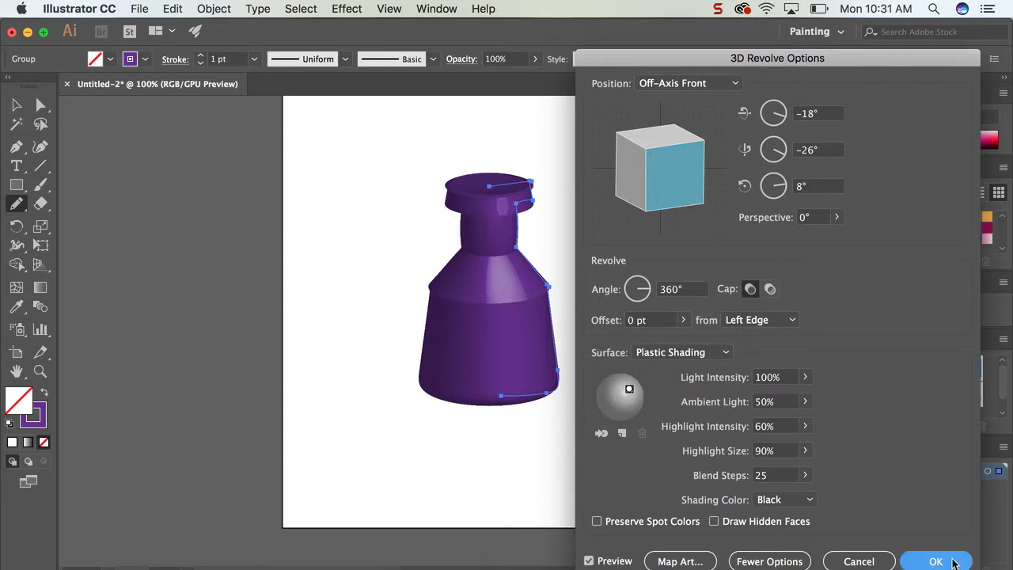
left_click(937, 560)
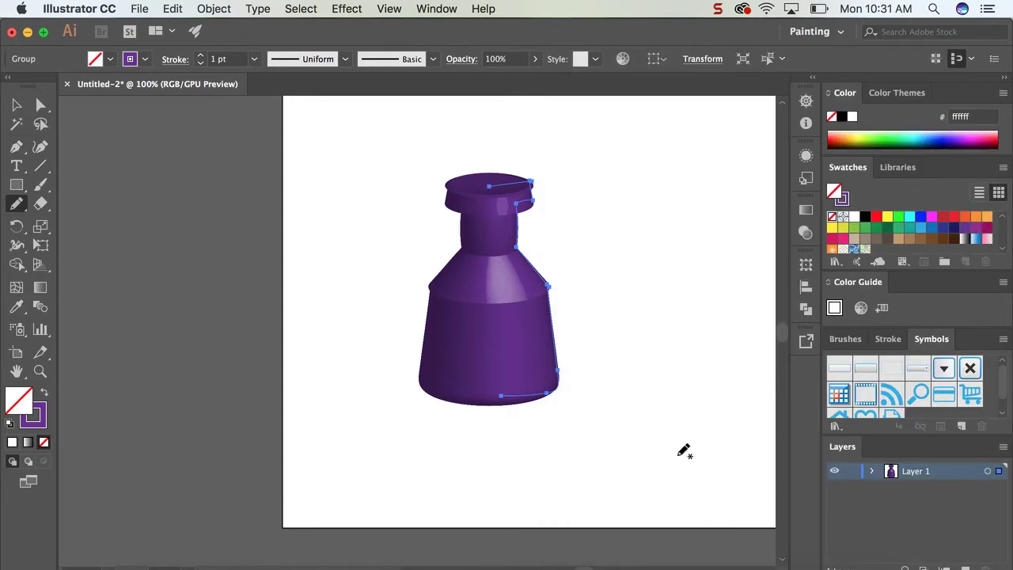
mouse_move(541, 356)
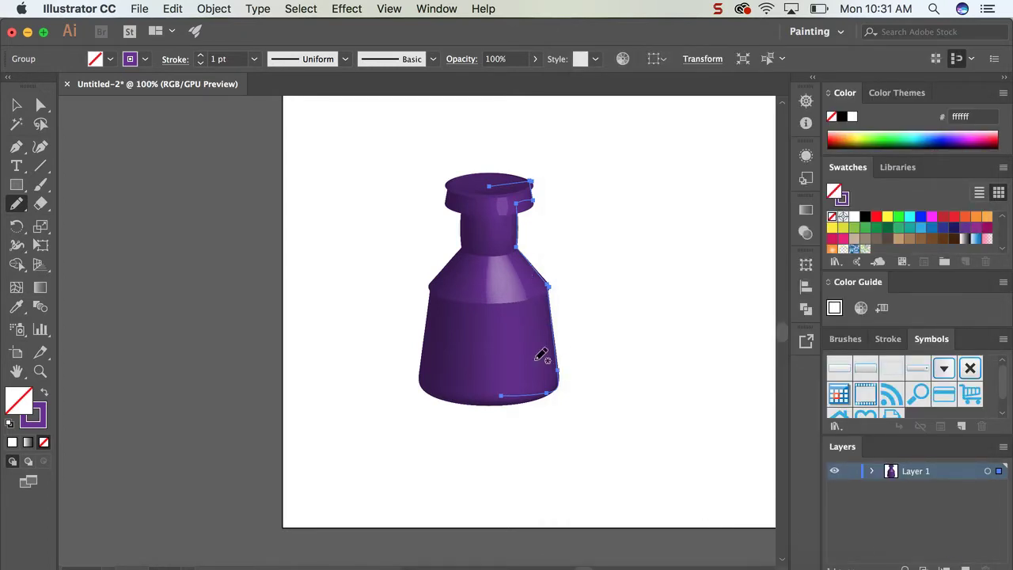
mouse_move(568, 204)
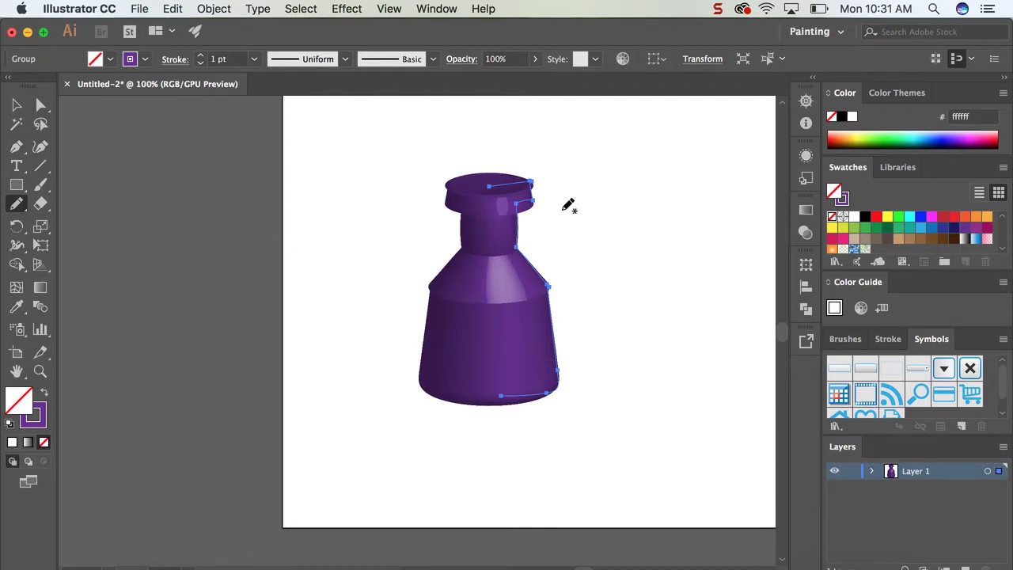
mouse_move(467, 218)
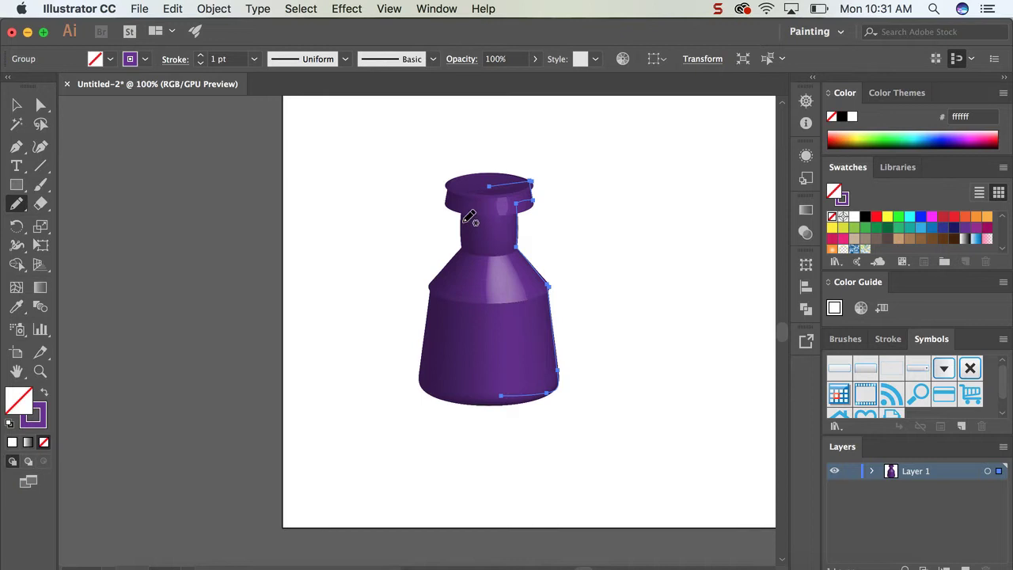
mouse_move(509, 180)
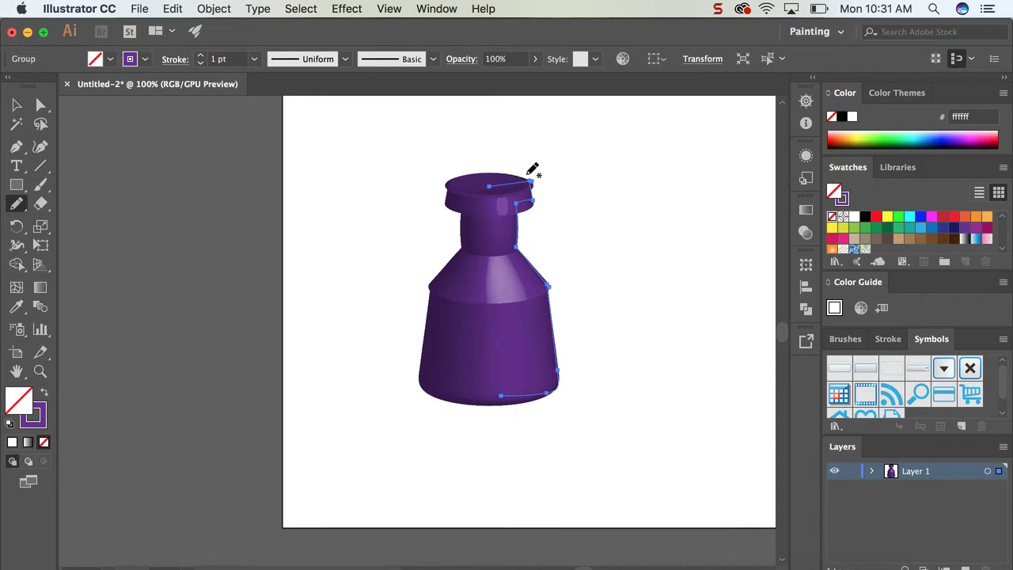
mouse_move(567, 287)
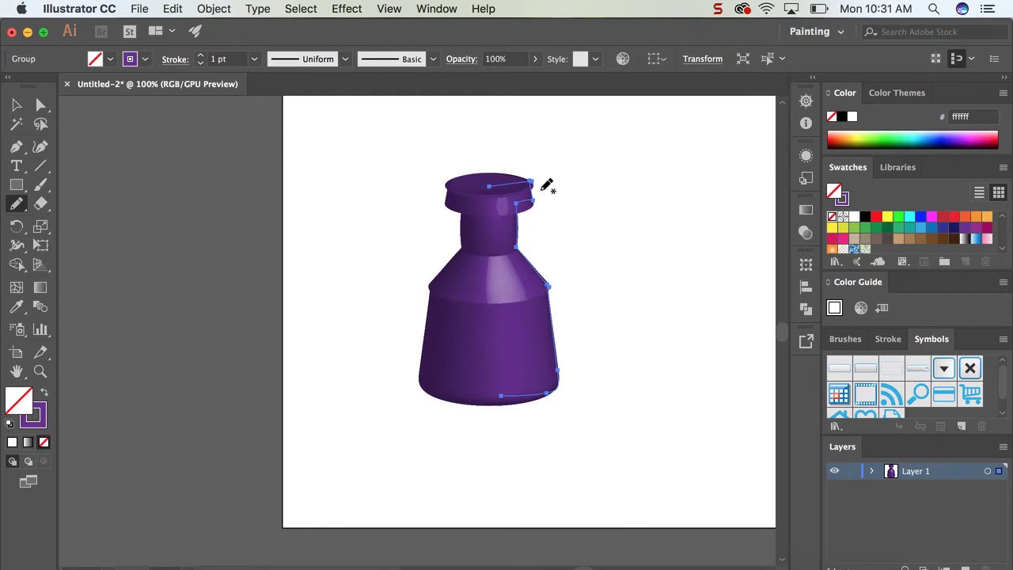
mouse_move(357, 218)
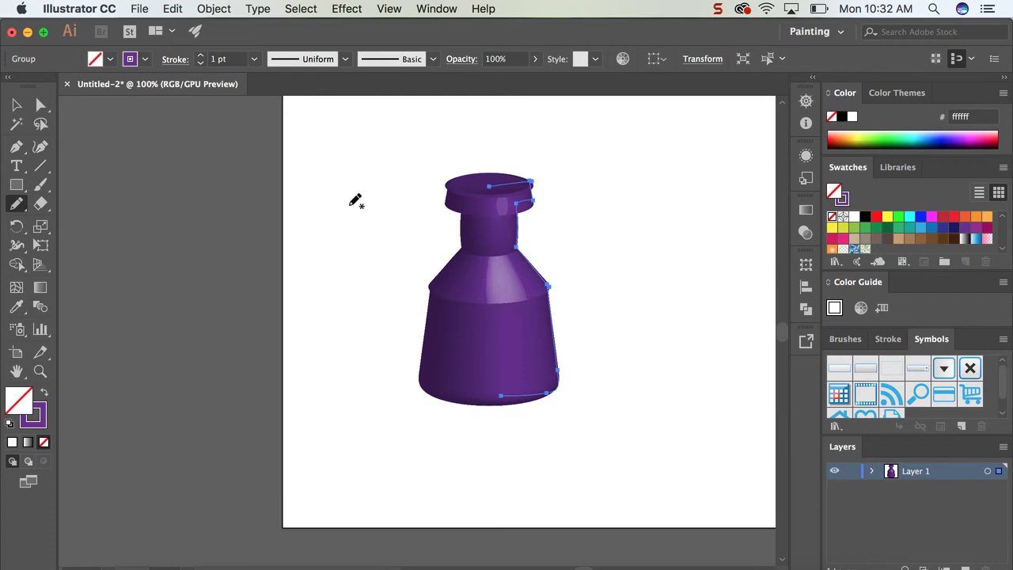
mouse_move(250, 145)
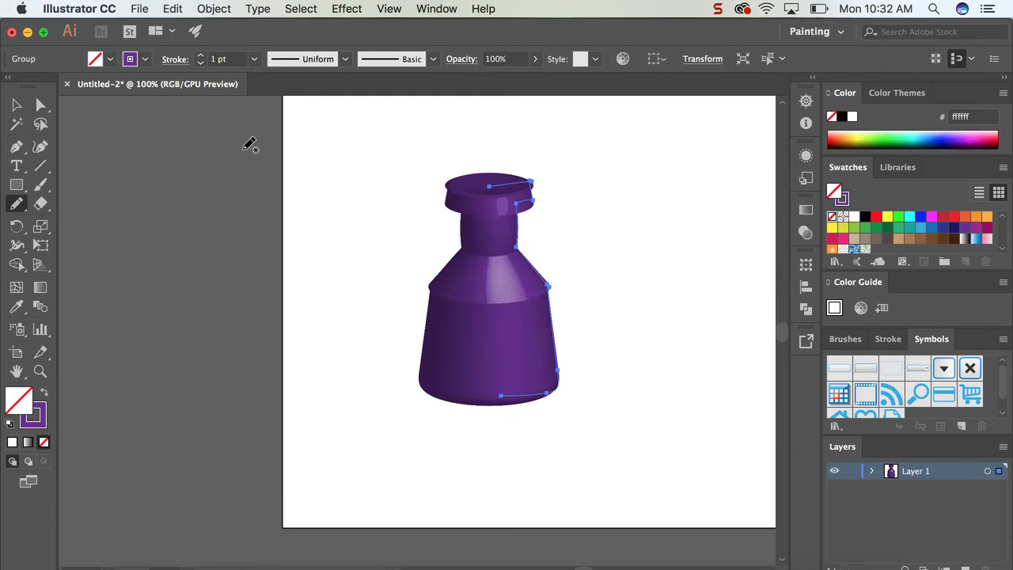